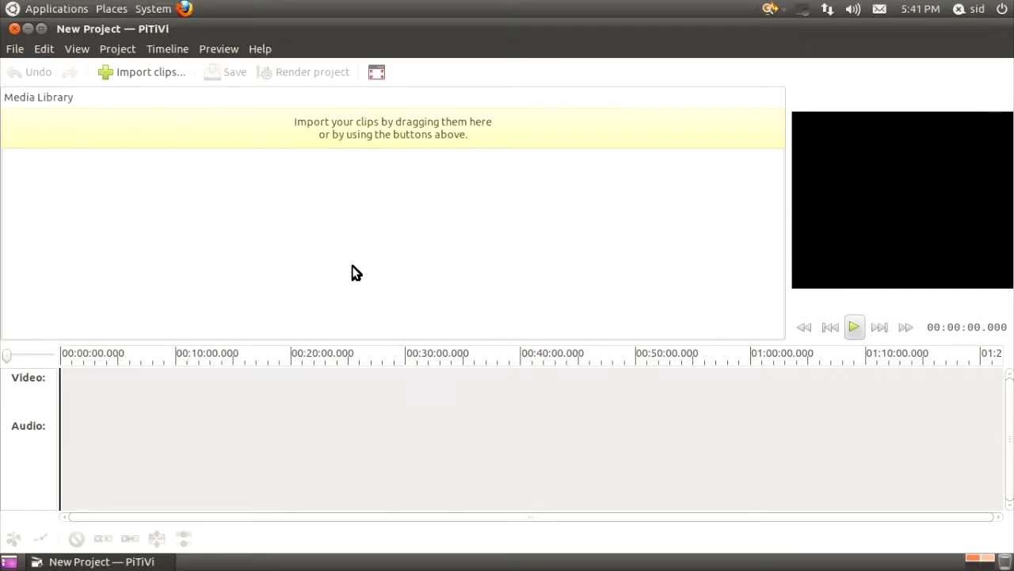
{"action": "mouse_move", "coordinate": [432, 285]}
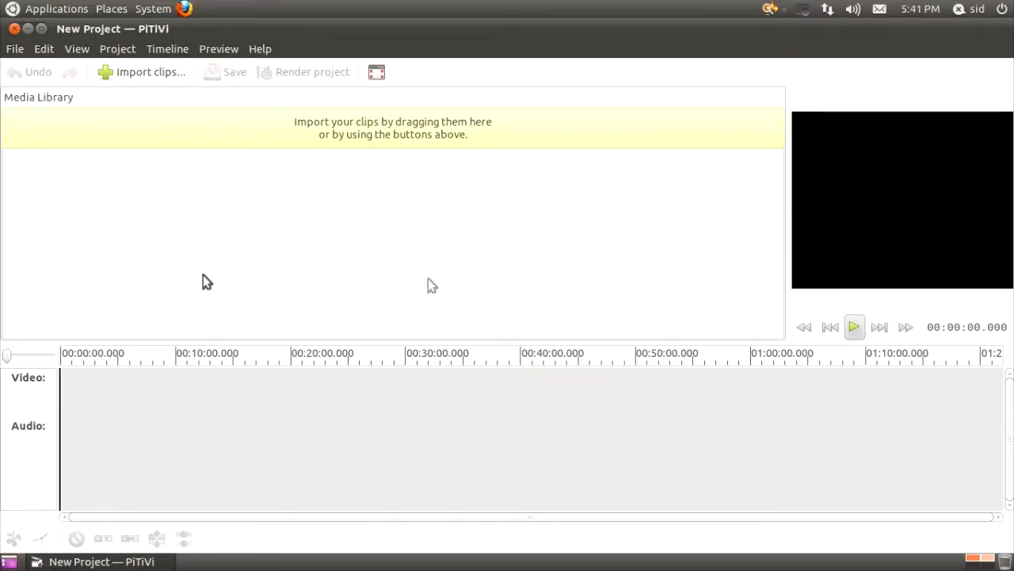
{"action": "mouse_move", "coordinate": [260, 383]}
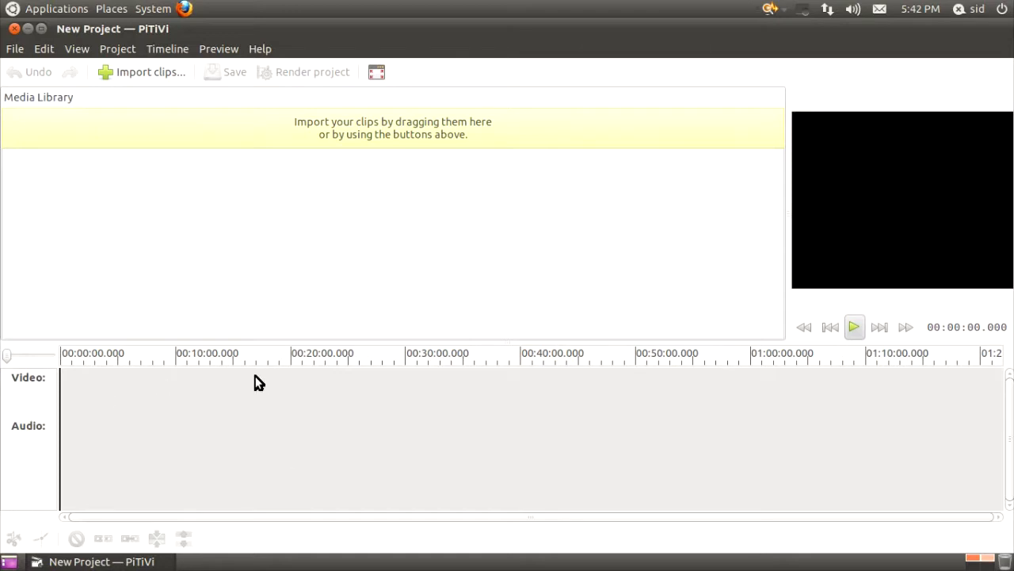
{"action": "mouse_move", "coordinate": [429, 242]}
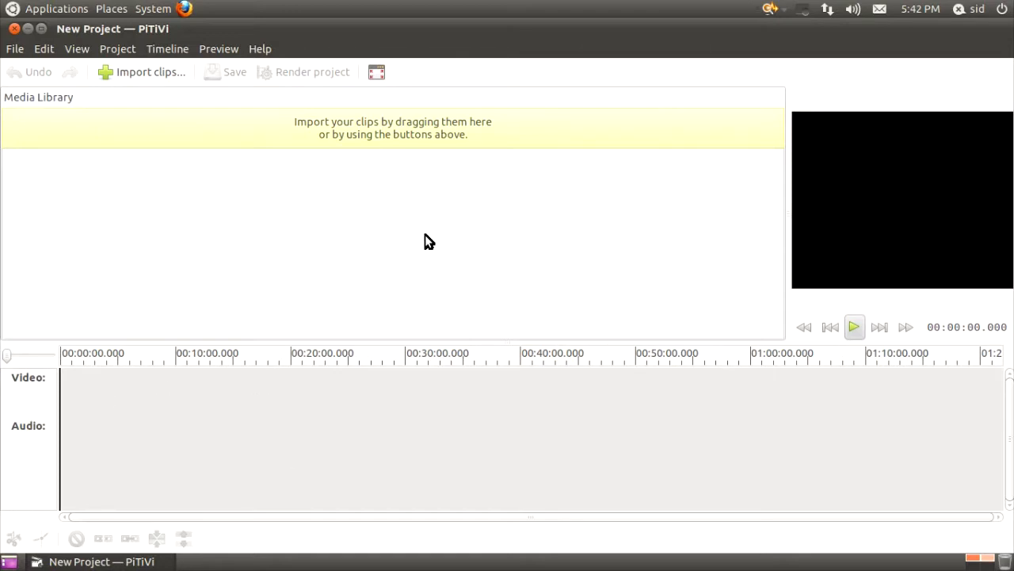
{"action": "mouse_move", "coordinate": [422, 297]}
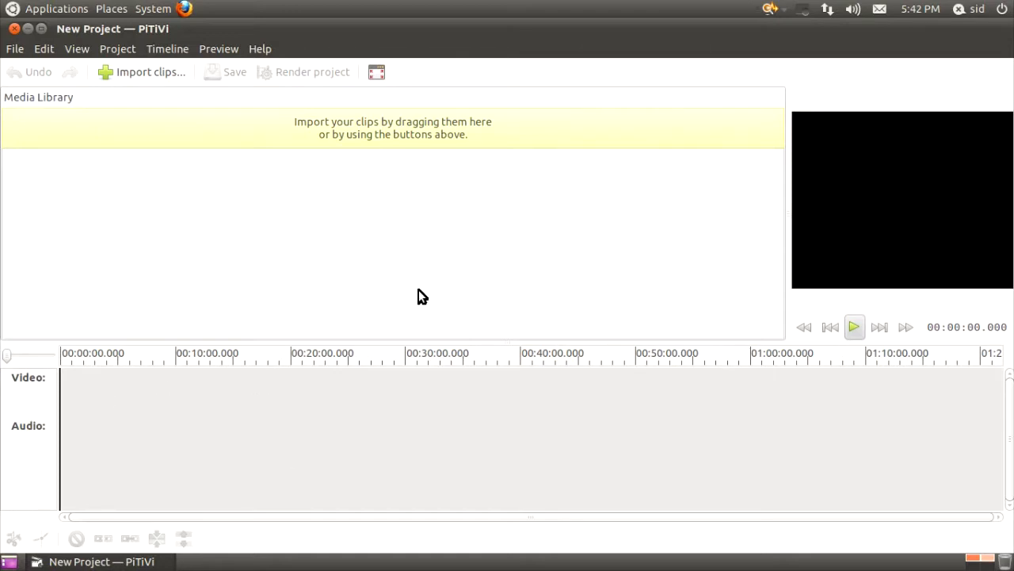
{"action": "mouse_move", "coordinate": [388, 352]}
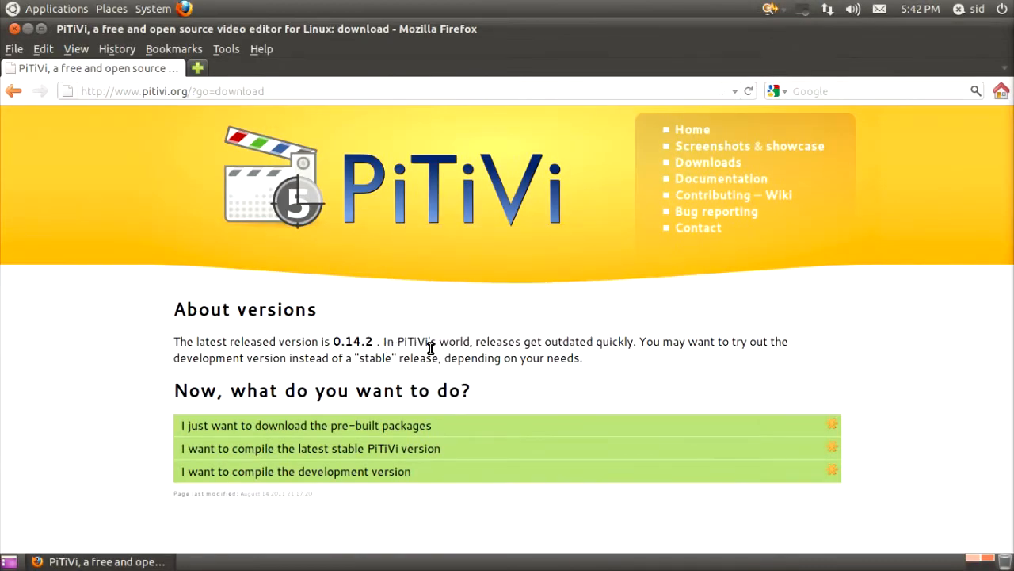
{"action": "mouse_move", "coordinate": [412, 382]}
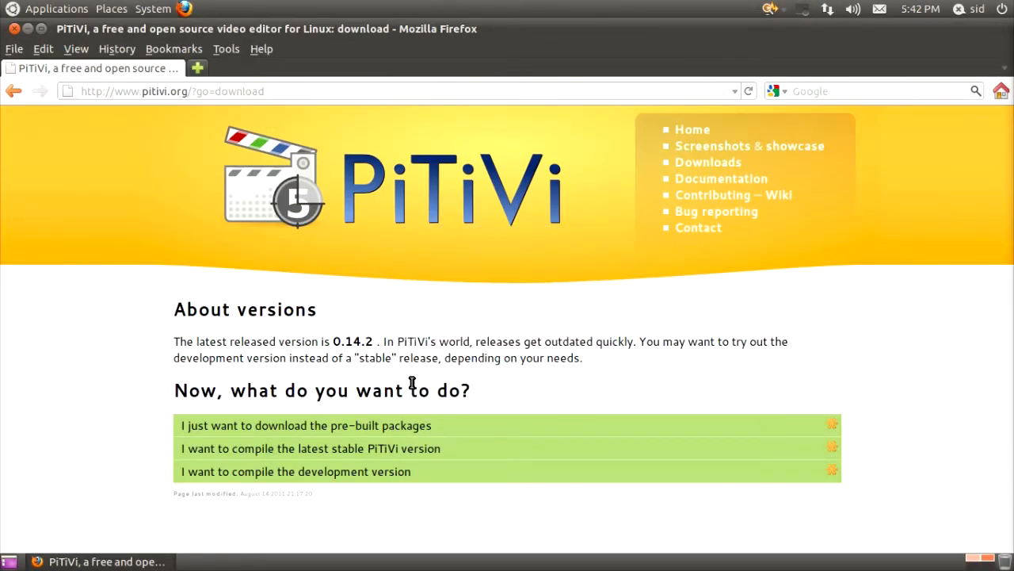
Check the installed PiTiVi version through Help > About.
{"action": "left_click", "coordinate": [261, 49]}
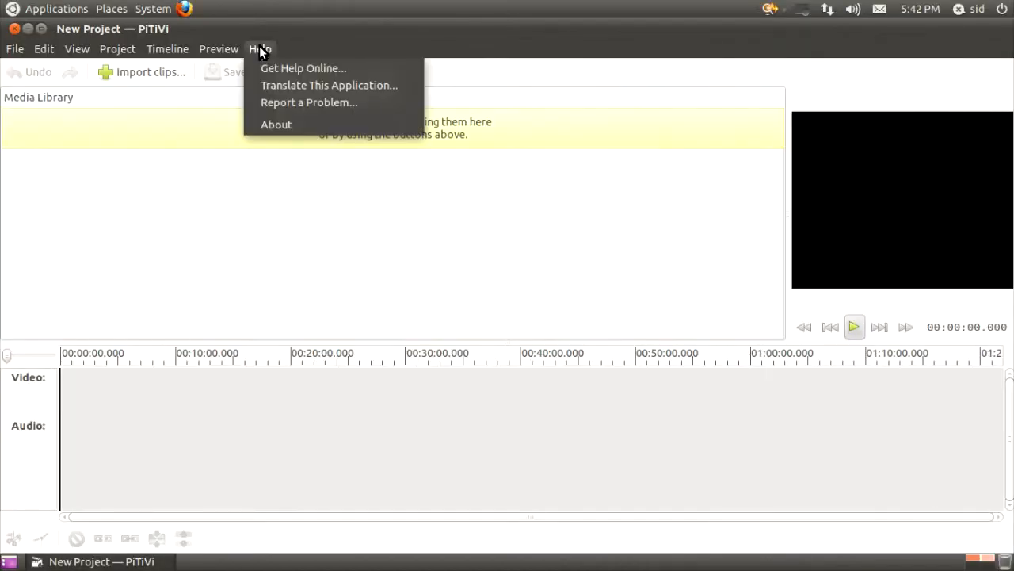
{"action": "mouse_move", "coordinate": [276, 125]}
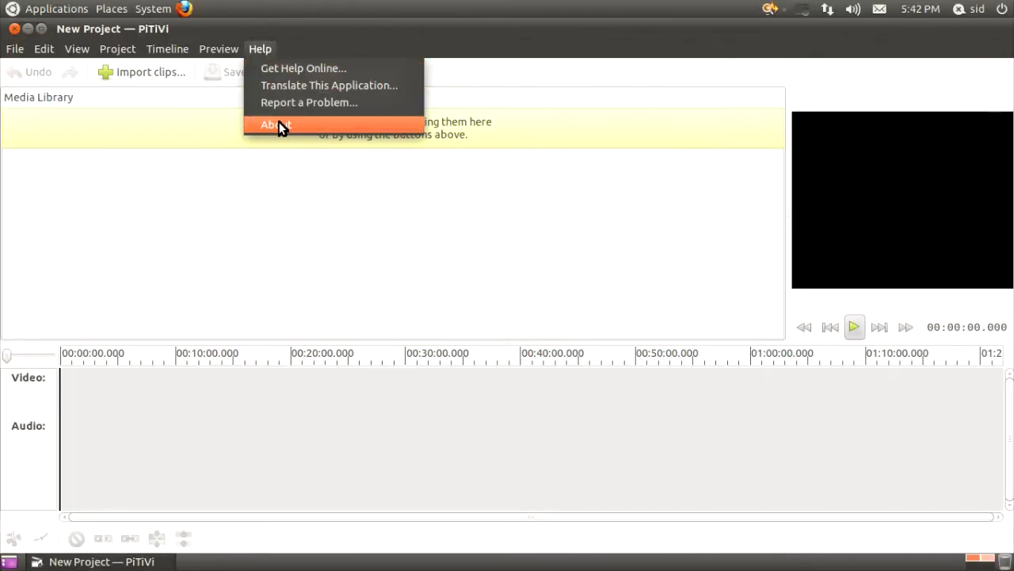
{"action": "left_click", "coordinate": [275, 125]}
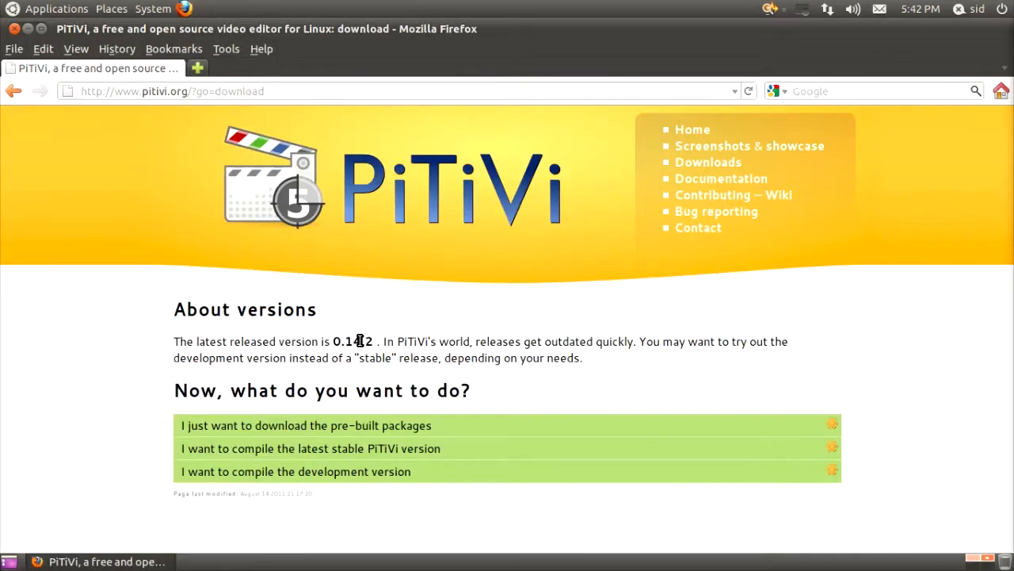
{"action": "mouse_move", "coordinate": [195, 276]}
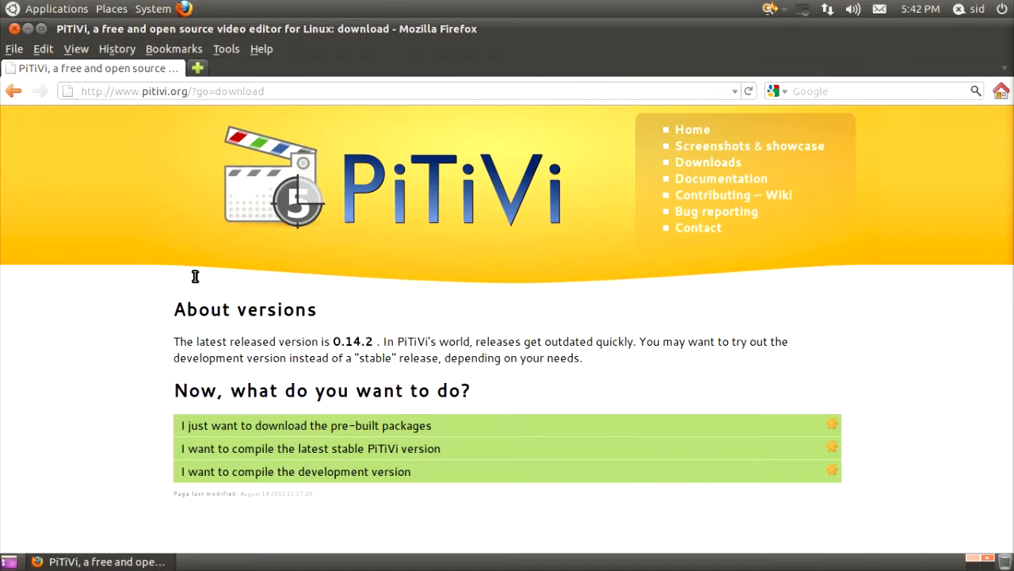
{"action": "mouse_move", "coordinate": [331, 420]}
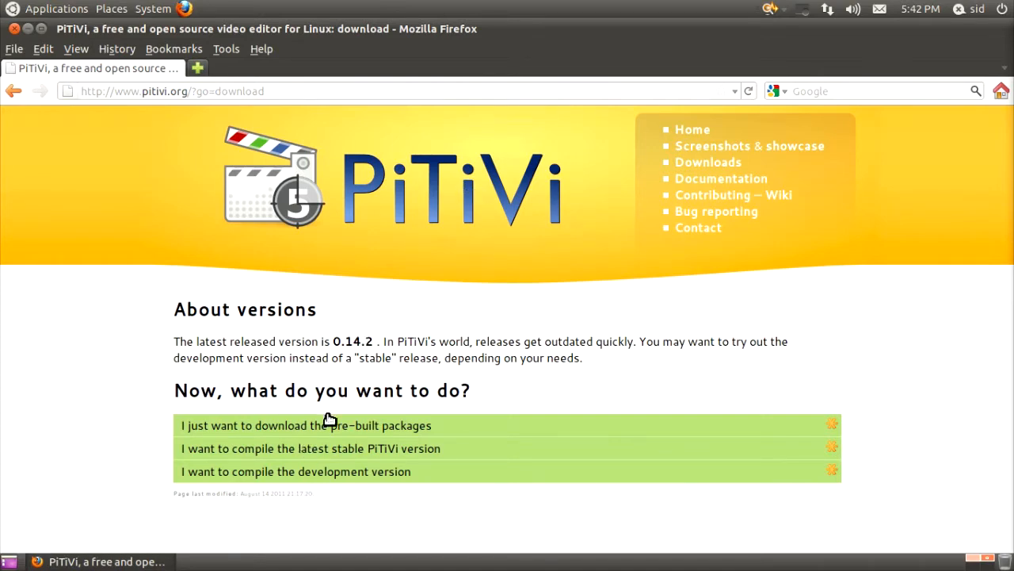
{"action": "mouse_move", "coordinate": [411, 432]}
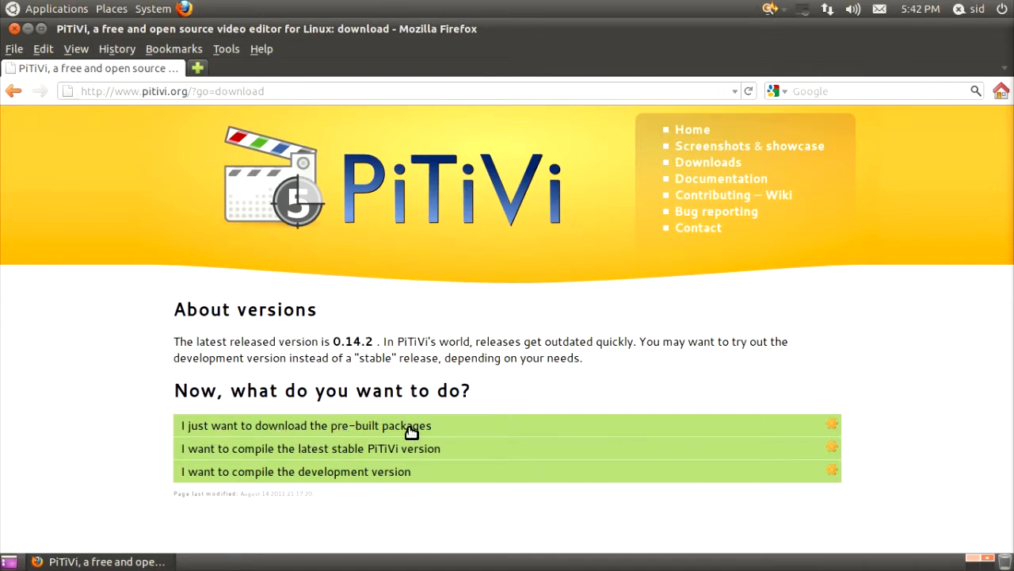
Expand the pre-built packages section, try the Ubuntu link, then scroll to the add-apt-repository command.
{"action": "left_click", "coordinate": [305, 426]}
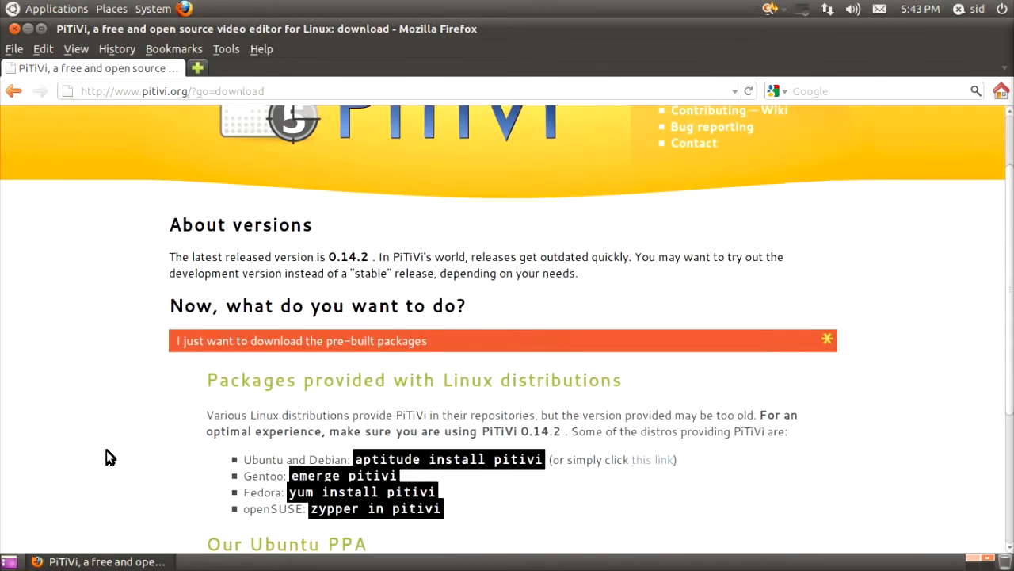
{"action": "scroll", "scroll_direction": "down", "scroll_amount": 3}
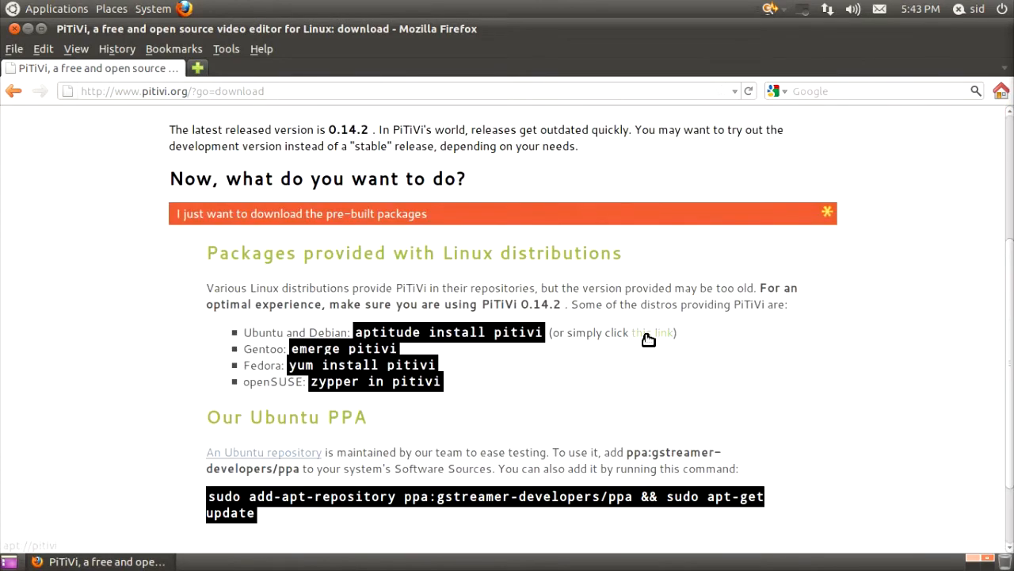
{"action": "mouse_move", "coordinate": [527, 374]}
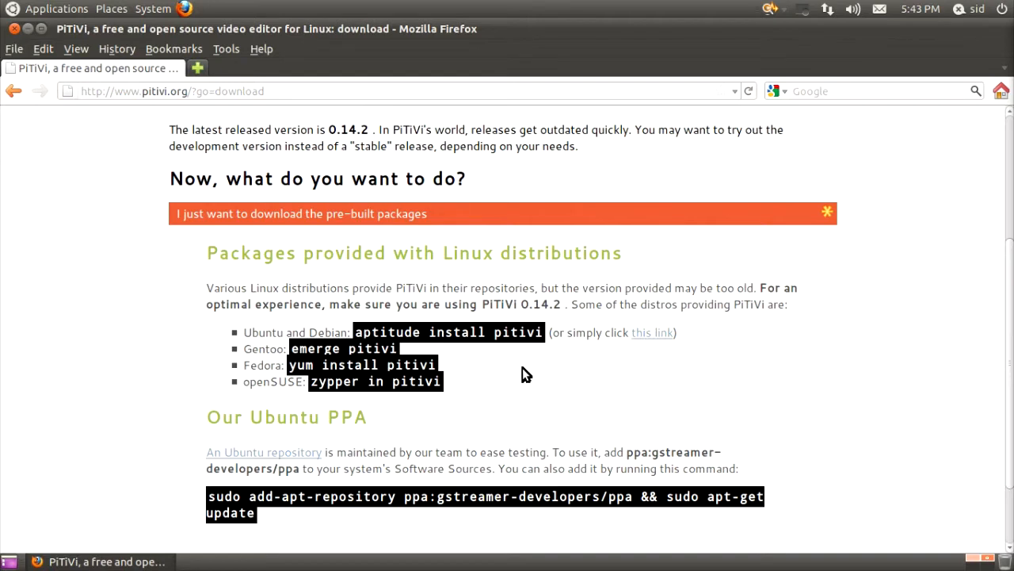
{"action": "mouse_move", "coordinate": [514, 375]}
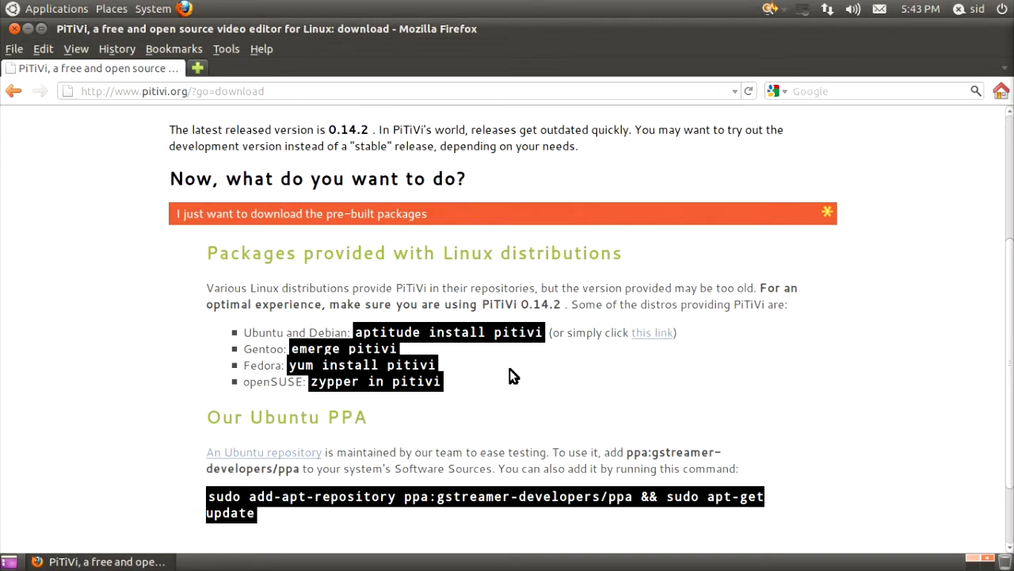
{"action": "mouse_move", "coordinate": [664, 333]}
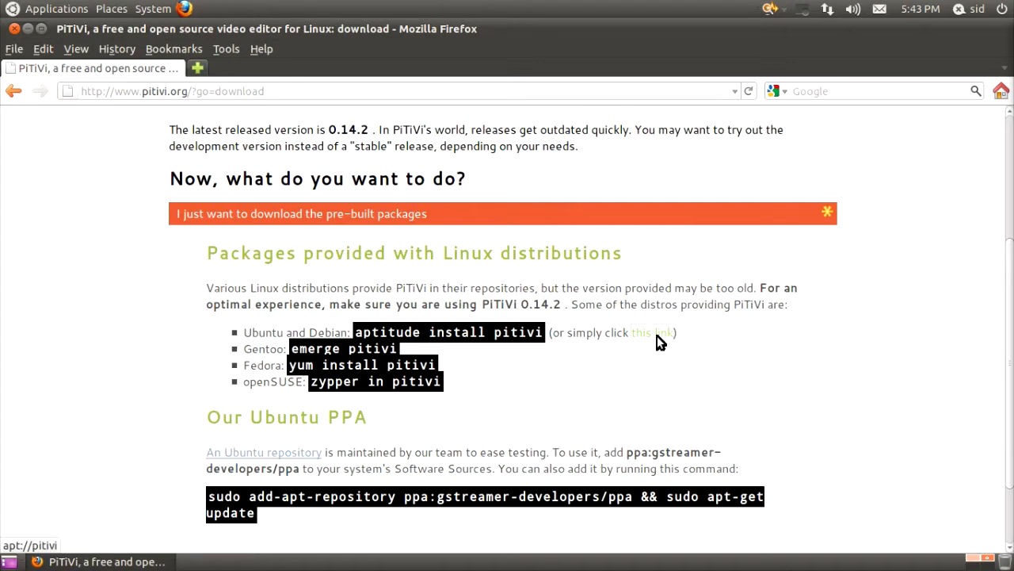
{"action": "left_click", "coordinate": [654, 332]}
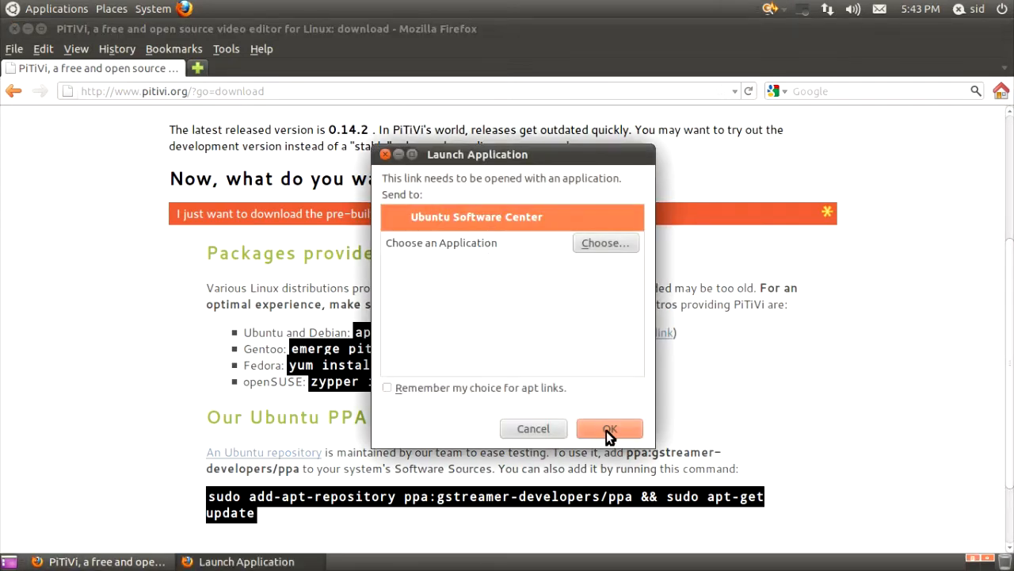
{"action": "mouse_move", "coordinate": [386, 155]}
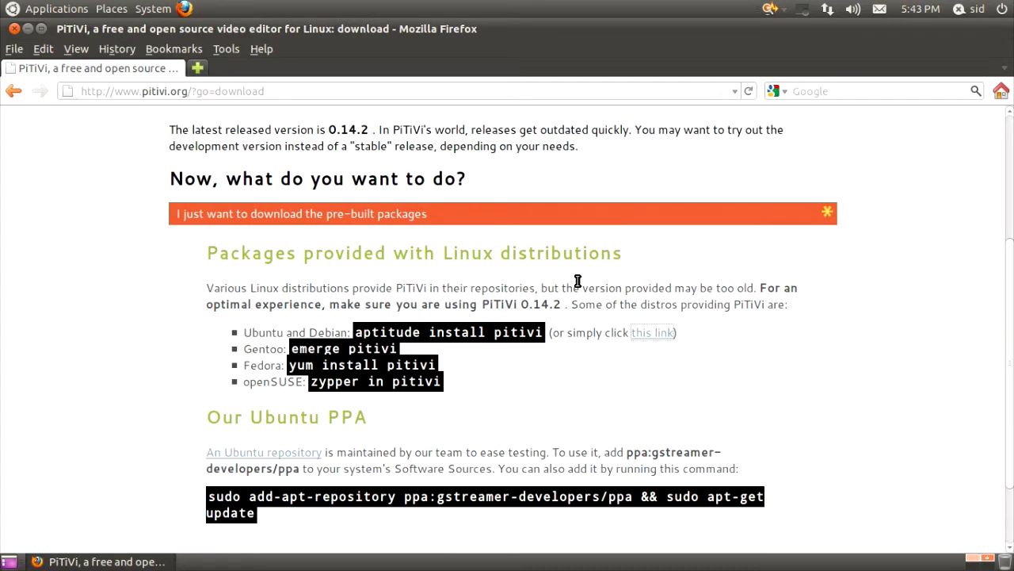
{"action": "mouse_move", "coordinate": [582, 355]}
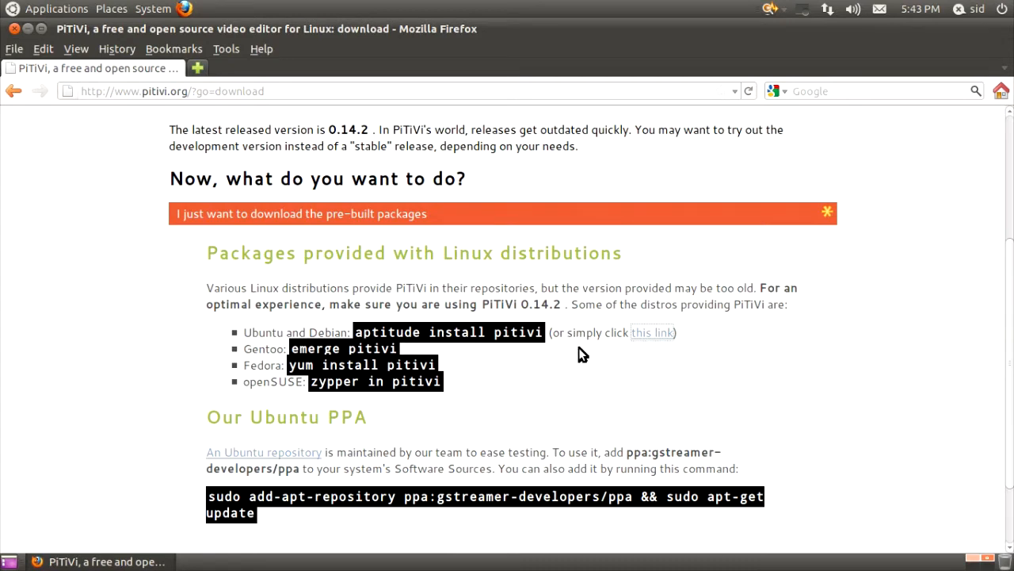
{"action": "scroll", "scroll_direction": "down", "scroll_amount": 3}
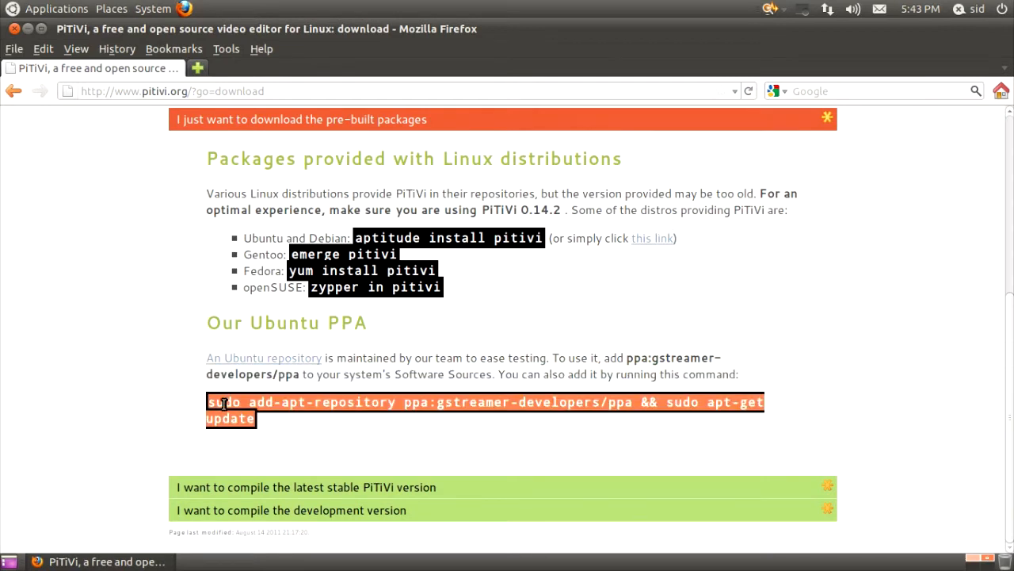
Launch Terminal from Applications > Accessories.
{"action": "left_click", "coordinate": [56, 9]}
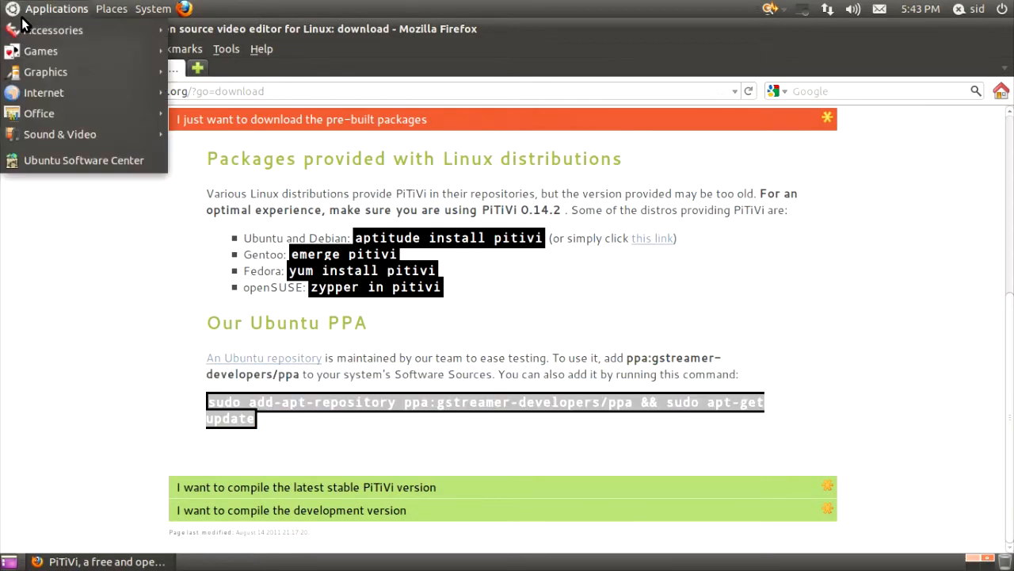
{"action": "left_click", "coordinate": [210, 154]}
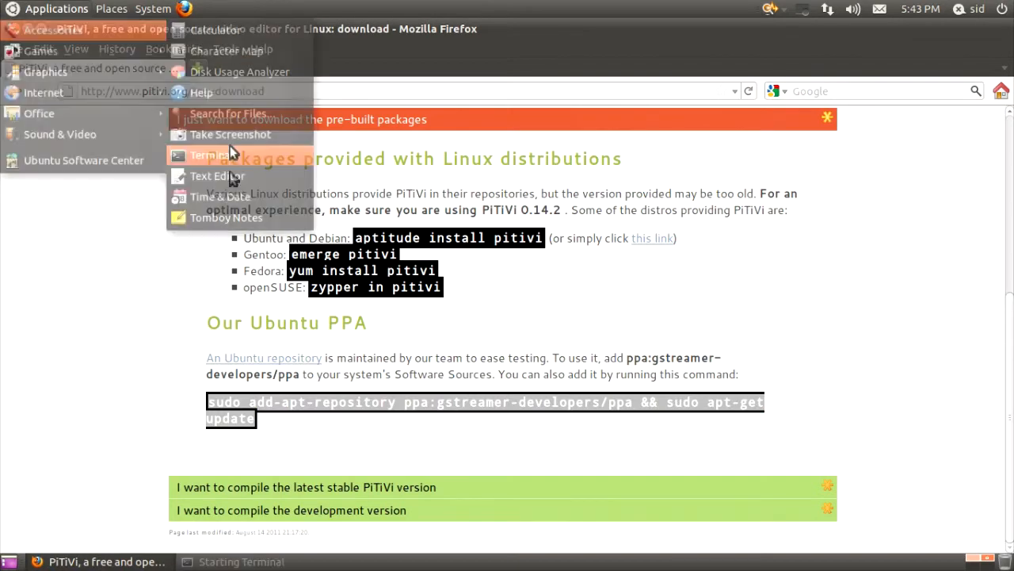
{"action": "left_click", "coordinate": [210, 155]}
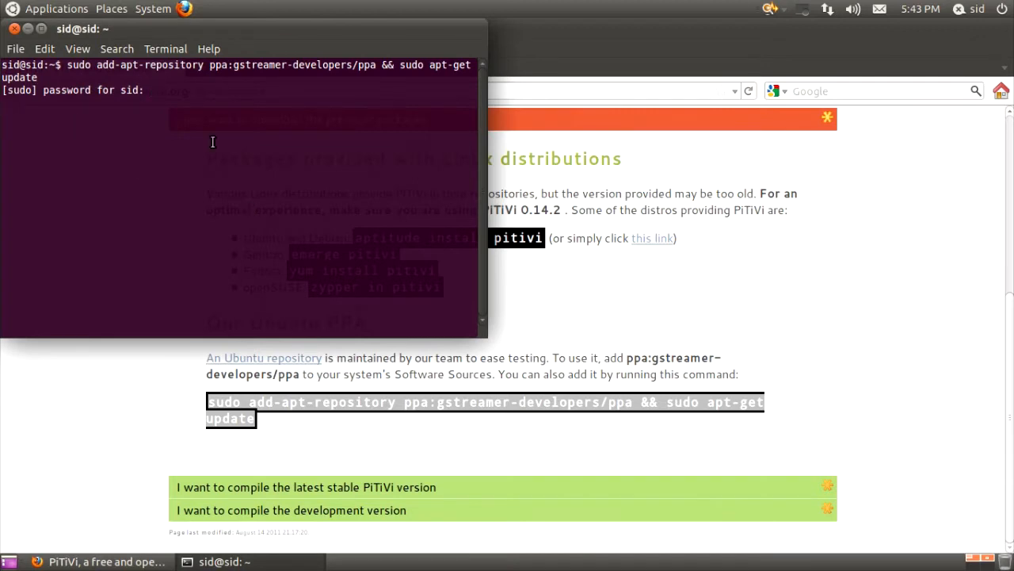
Enter the password to add the PPA, then run 'sudo apt-get install pitivi'.
{"action": "key", "text": "Return"}
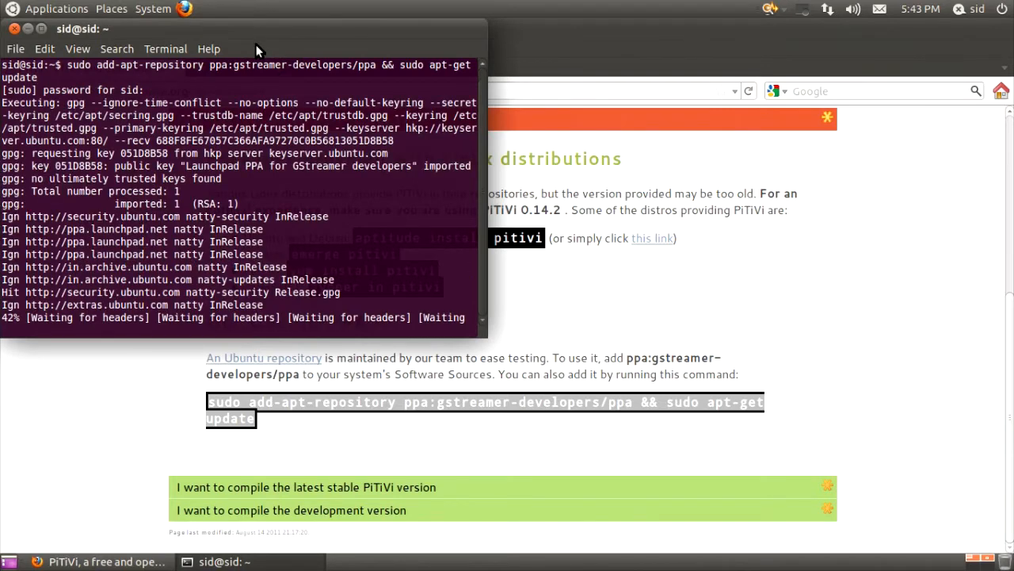
{"action": "type", "text": "sudo apt-get install pitivi"}
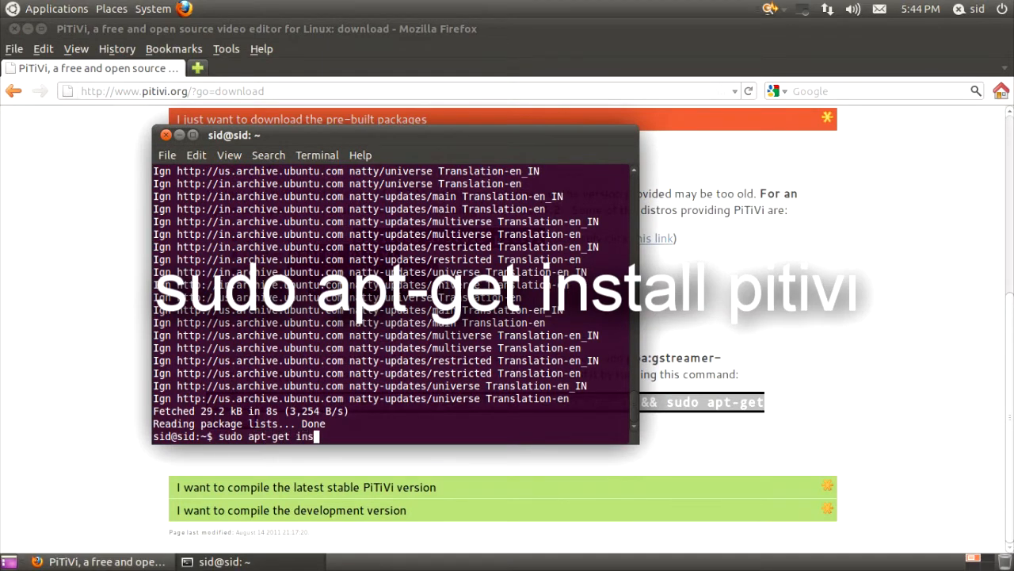
{"action": "type", "text": "tall pitivi"}
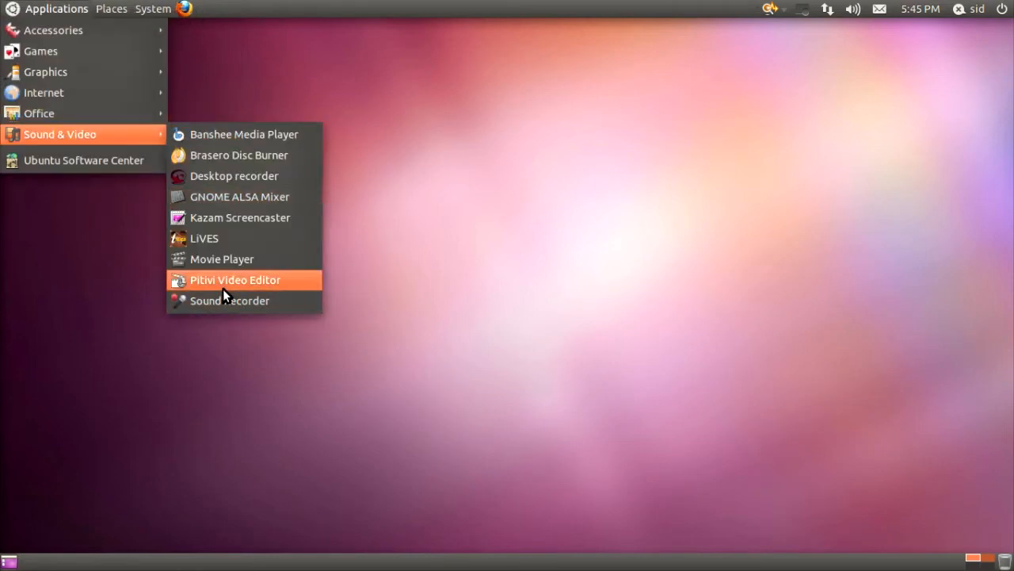
Start Pitivi Video Editor from Sound & Video and move the Welcome dialog aside.
{"action": "left_click", "coordinate": [235, 280]}
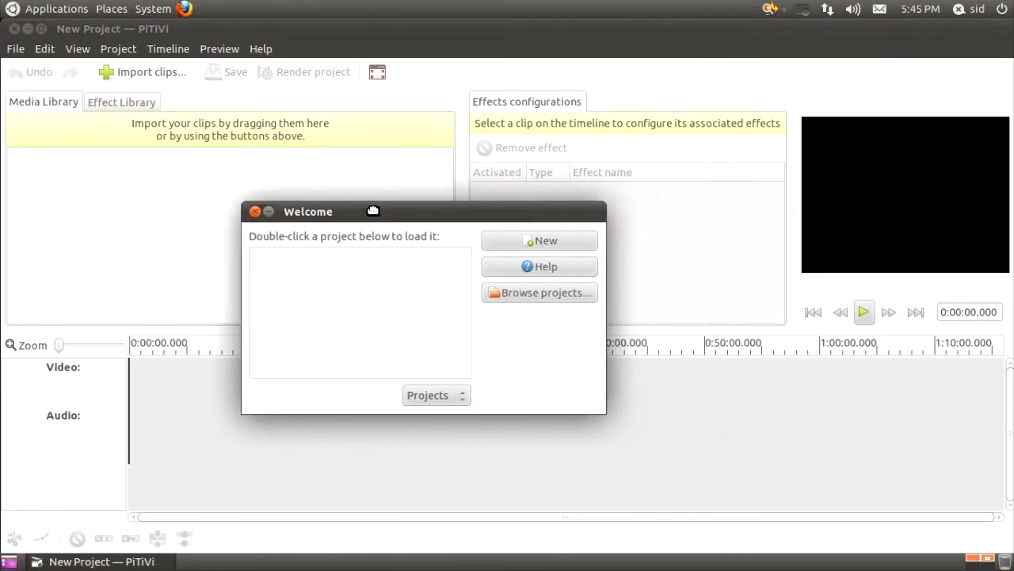
{"action": "left_click_drag", "start_coordinate": [307, 211], "coordinate": [284, 207]}
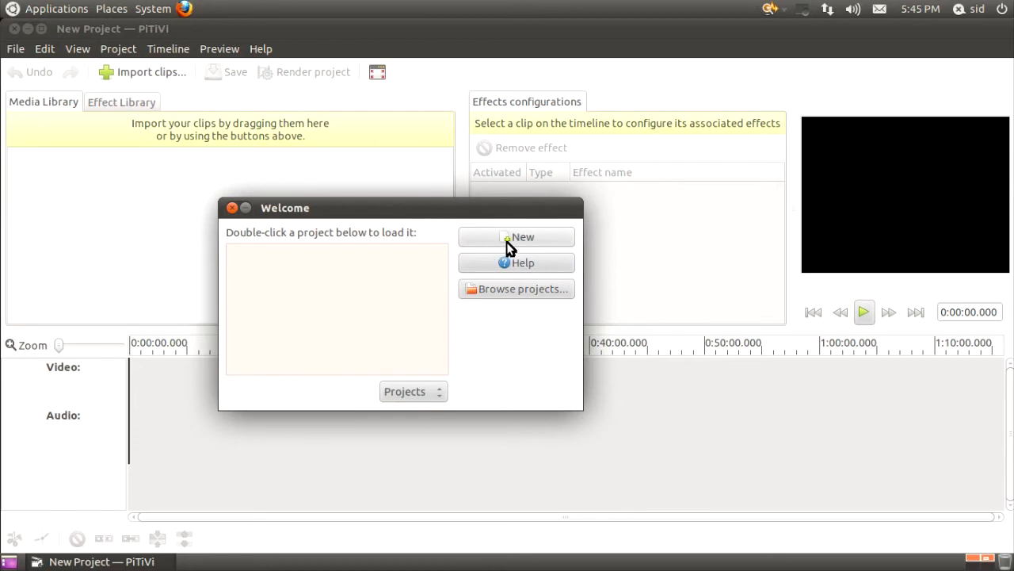
{"action": "mouse_move", "coordinate": [299, 284]}
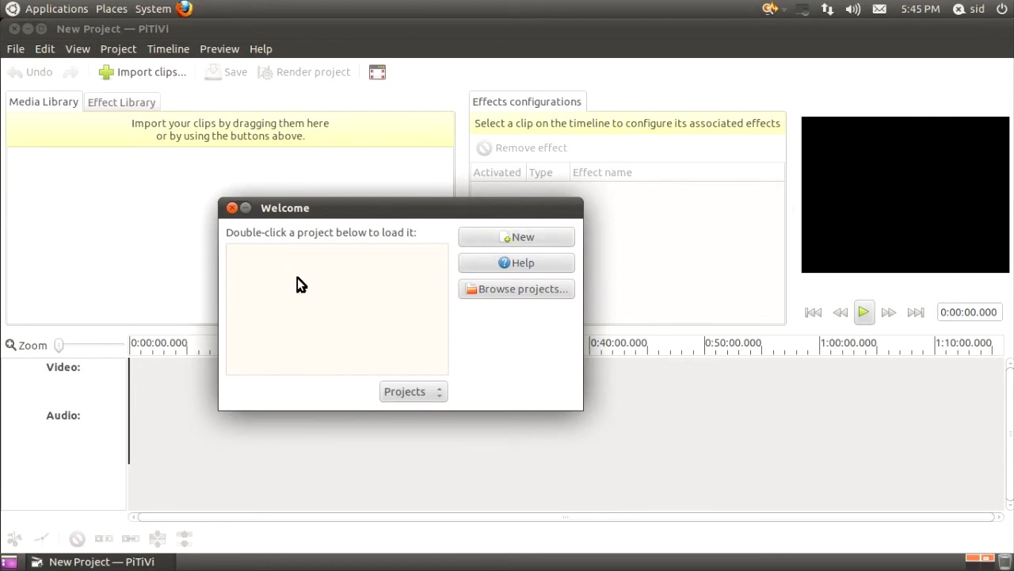
{"action": "mouse_move", "coordinate": [485, 242]}
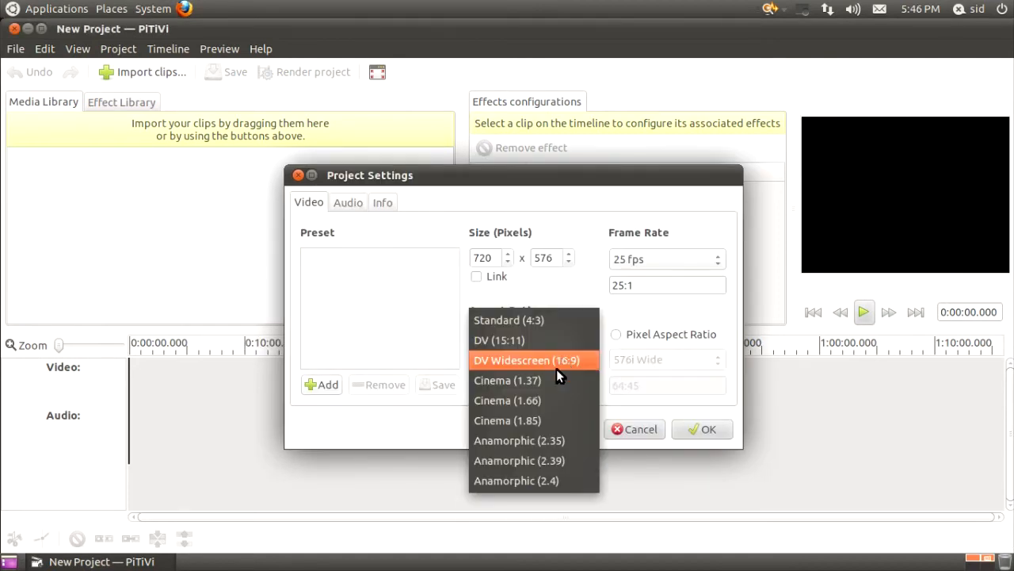
{"action": "mouse_move", "coordinate": [523, 381]}
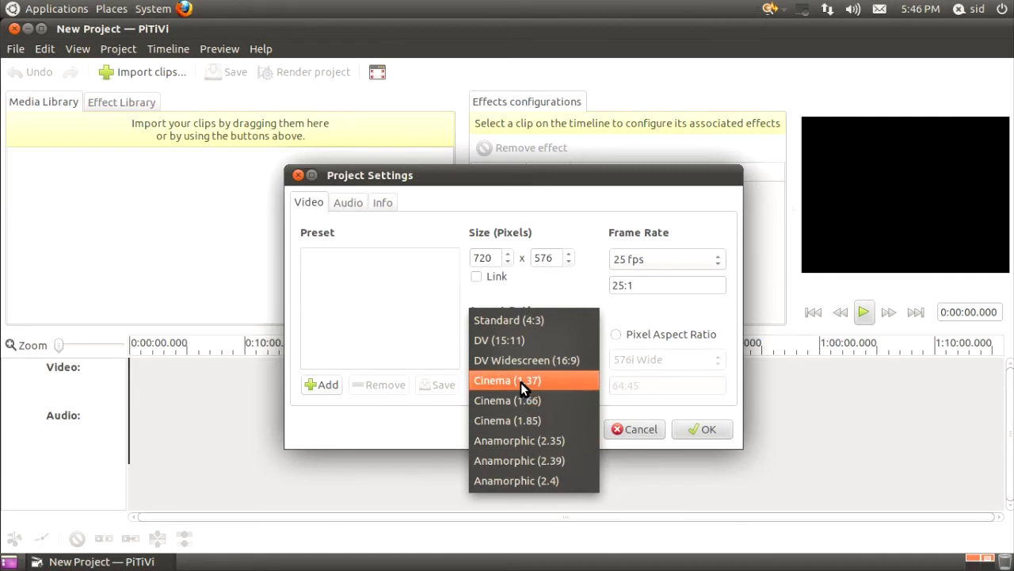
Choose DV Widescreen (16:9) aspect and 30 fps, review the Audio tab, and confirm.
{"action": "left_click", "coordinate": [526, 360]}
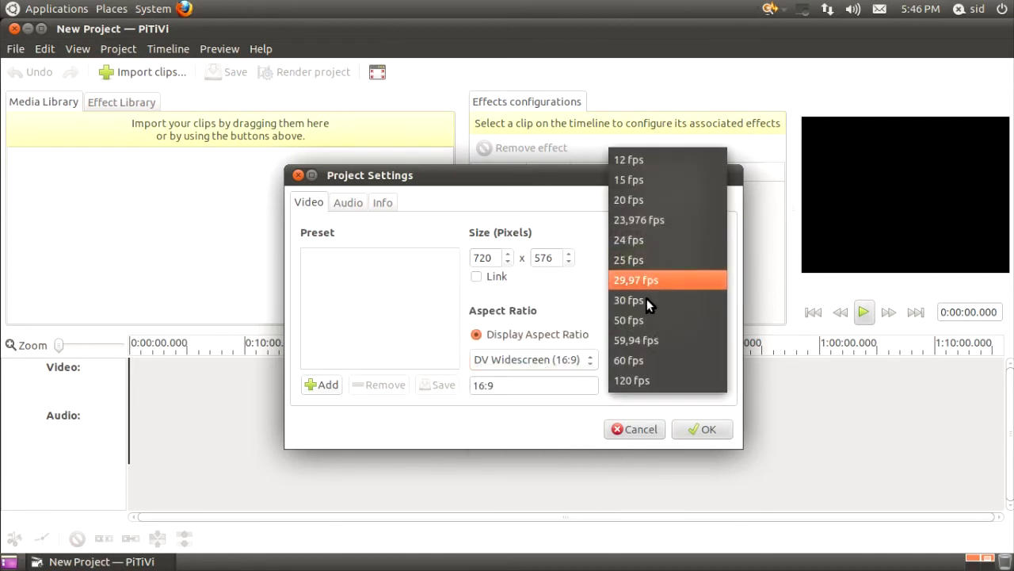
{"action": "left_click", "coordinate": [628, 299]}
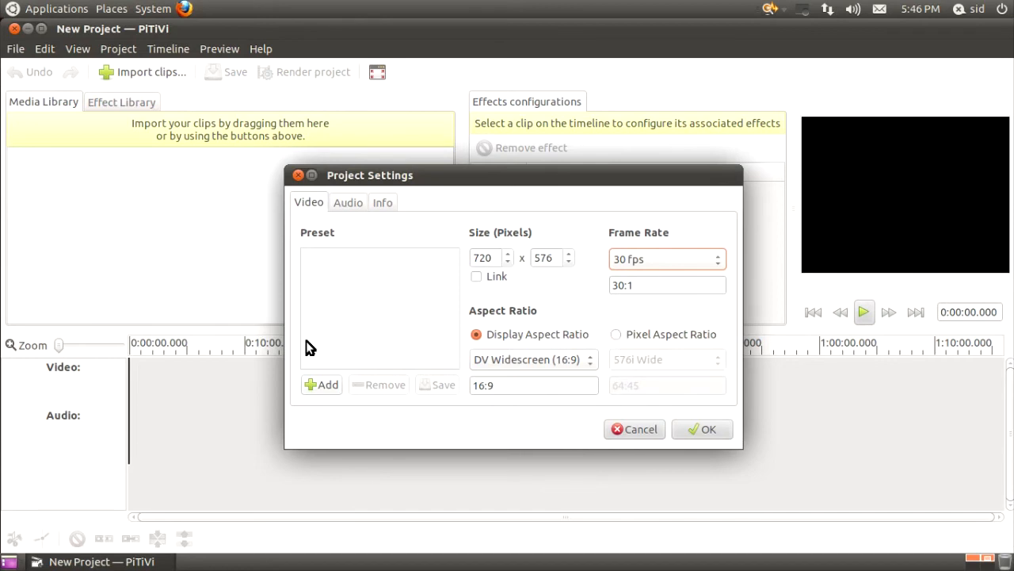
{"action": "mouse_move", "coordinate": [363, 269]}
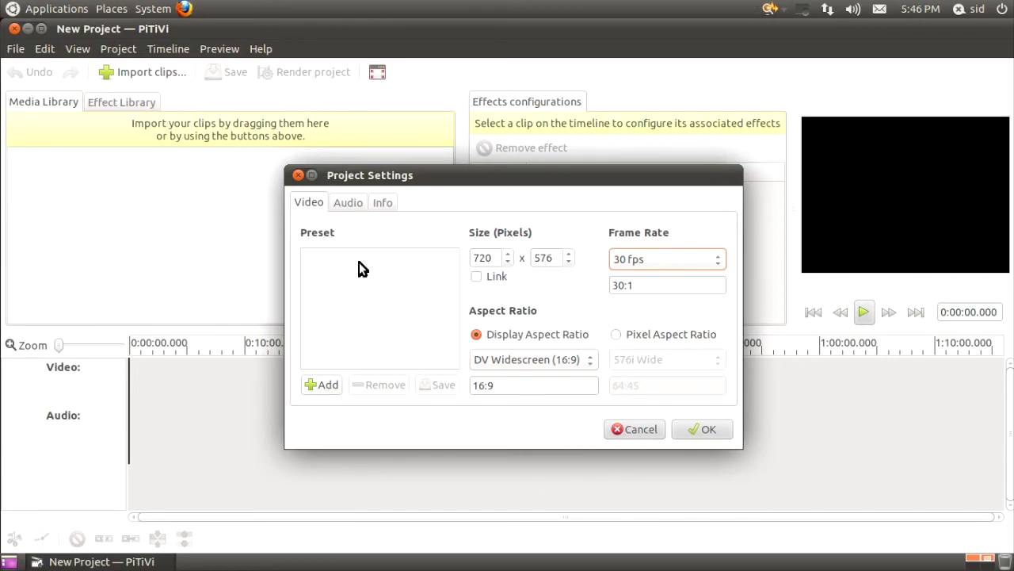
{"action": "left_click", "coordinate": [348, 203]}
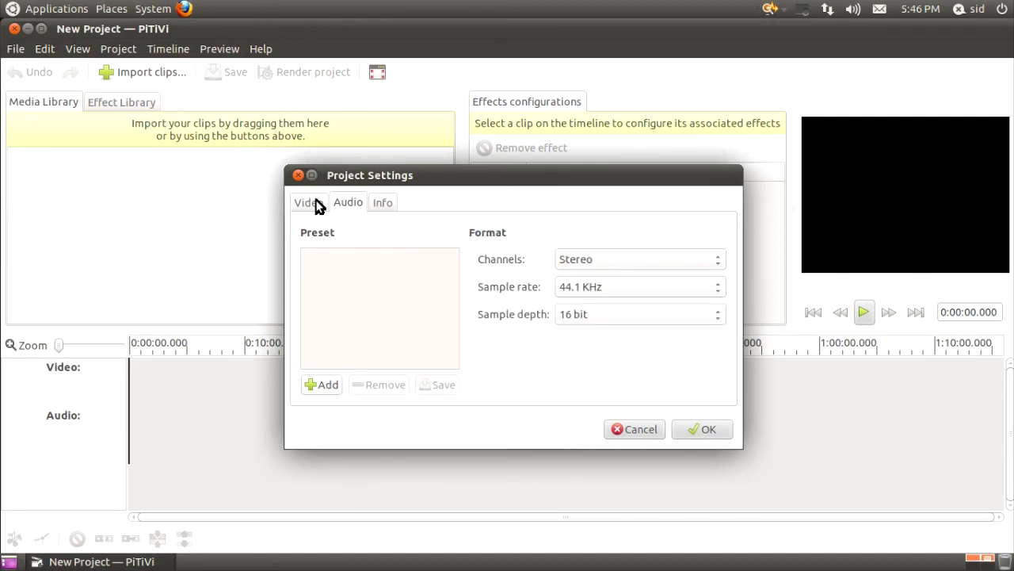
{"action": "left_click", "coordinate": [700, 428]}
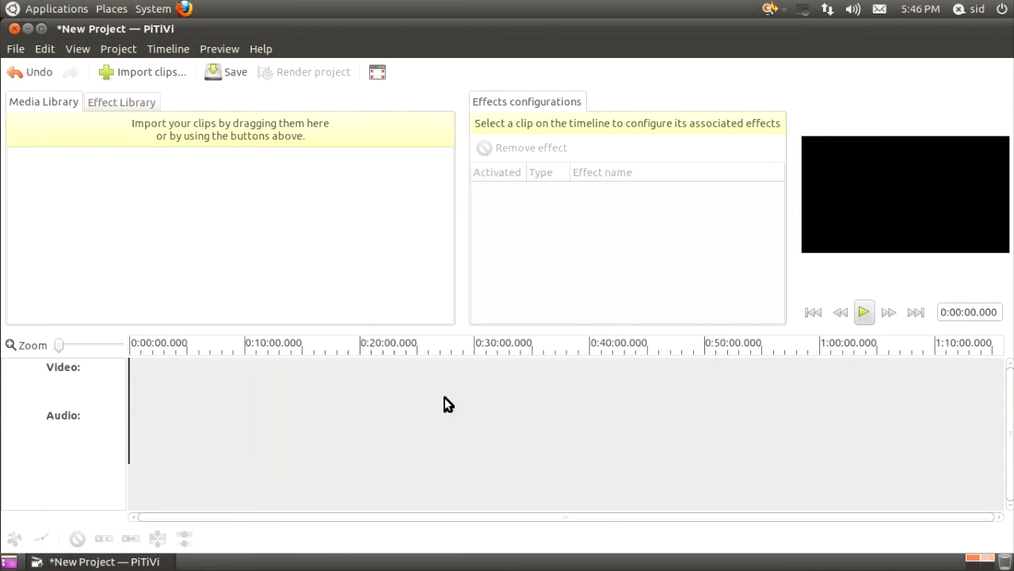
{"action": "mouse_move", "coordinate": [146, 72]}
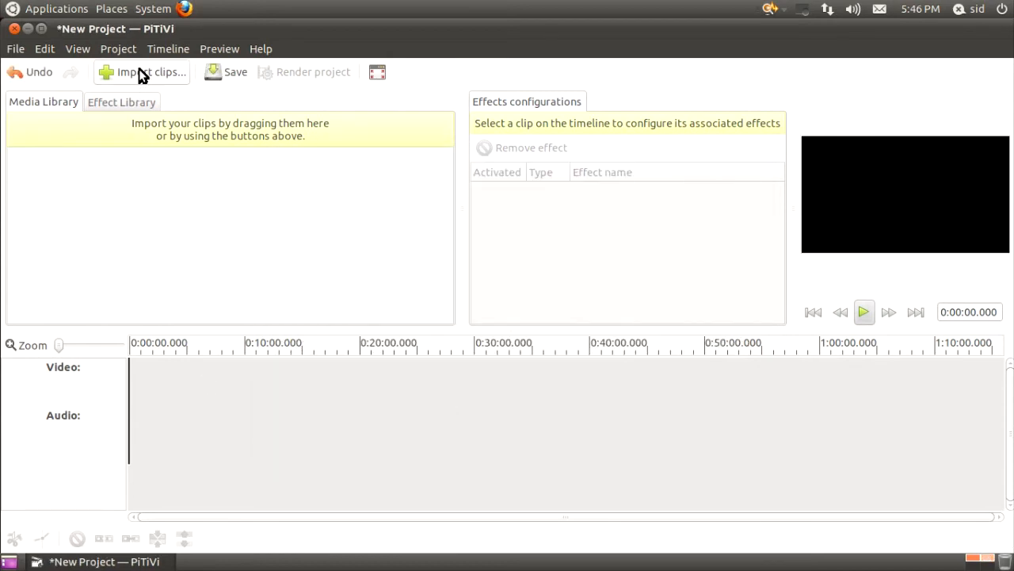
Import ac_footage_01112010.wmv from Videos, then reopen Import clips and play its preview.
{"action": "left_click", "coordinate": [150, 72]}
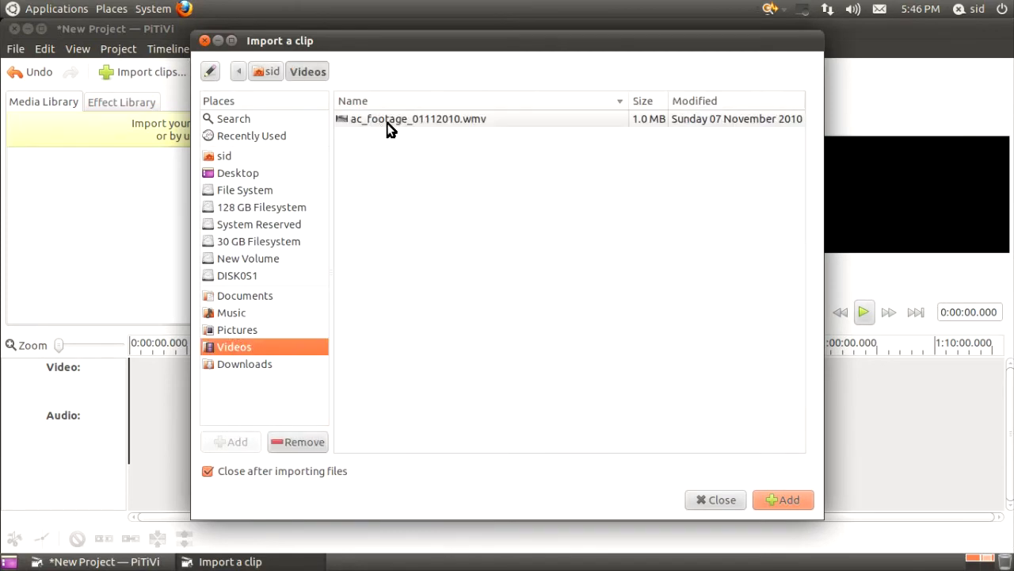
{"action": "left_click", "coordinate": [783, 499]}
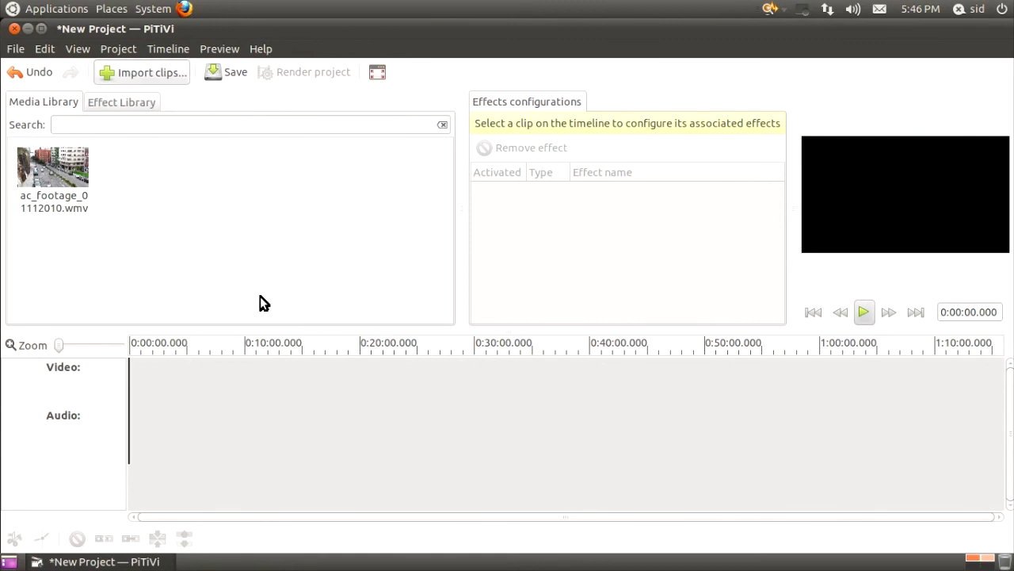
{"action": "left_click", "coordinate": [142, 72]}
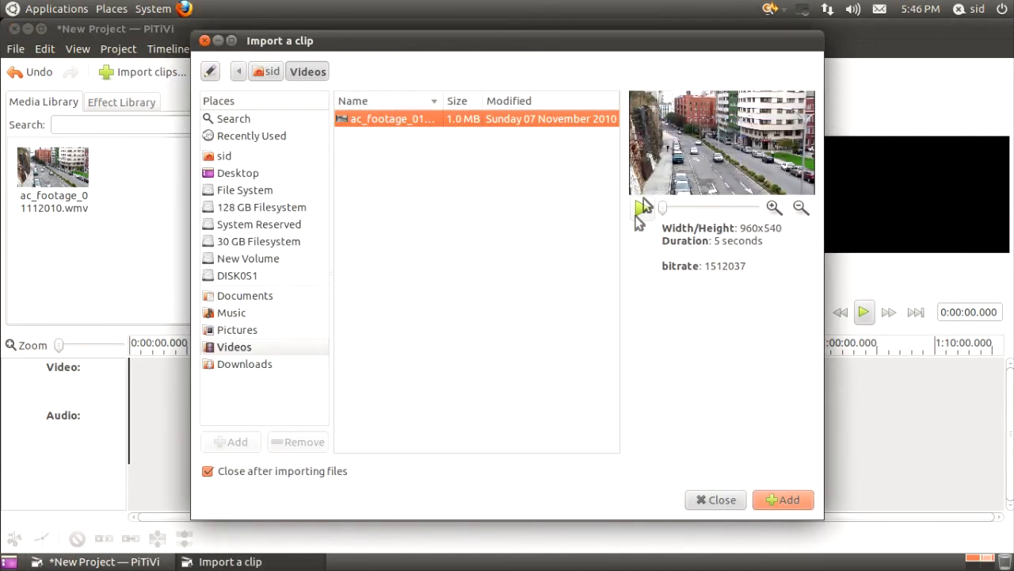
{"action": "left_click", "coordinate": [642, 208]}
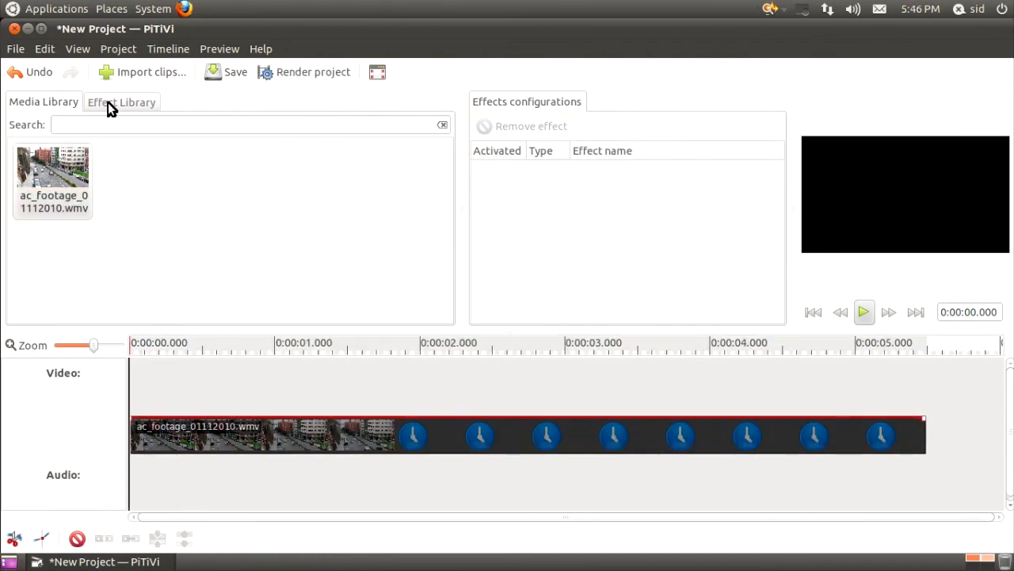
Switch the media panel to the Effect Library tab.
{"action": "left_click", "coordinate": [121, 101]}
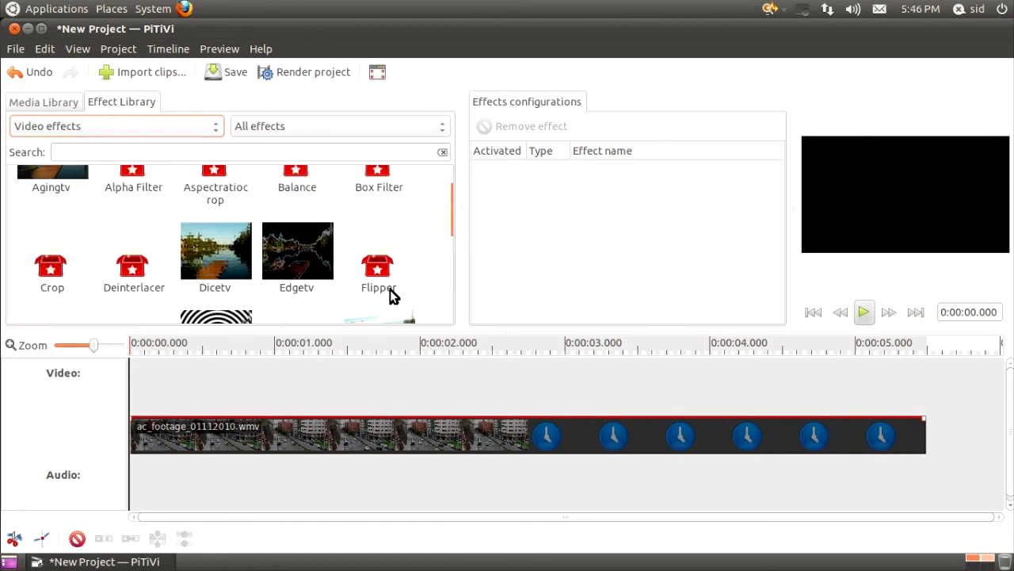